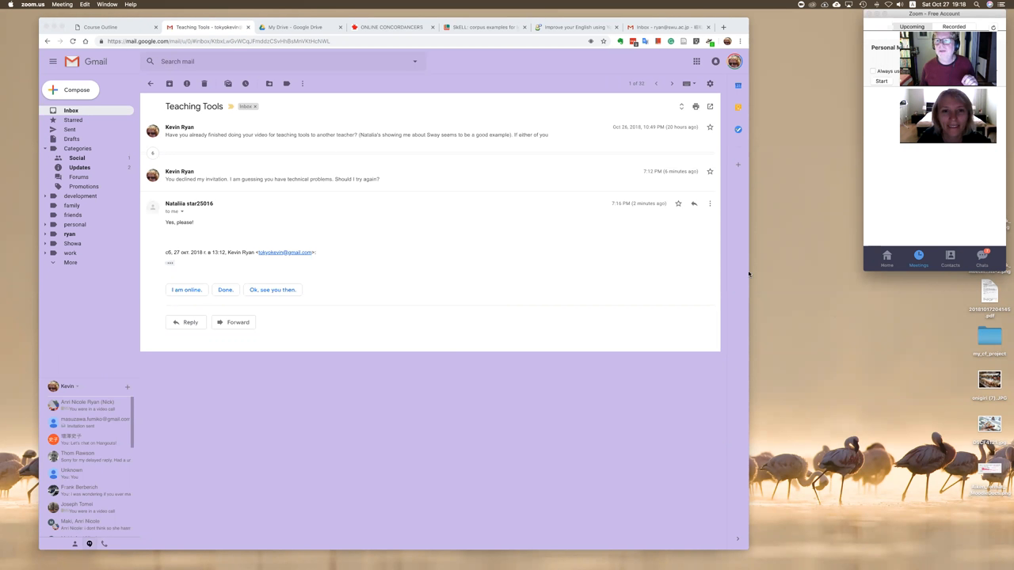
{"action": "mouse_move", "coordinate": [482, 76]}
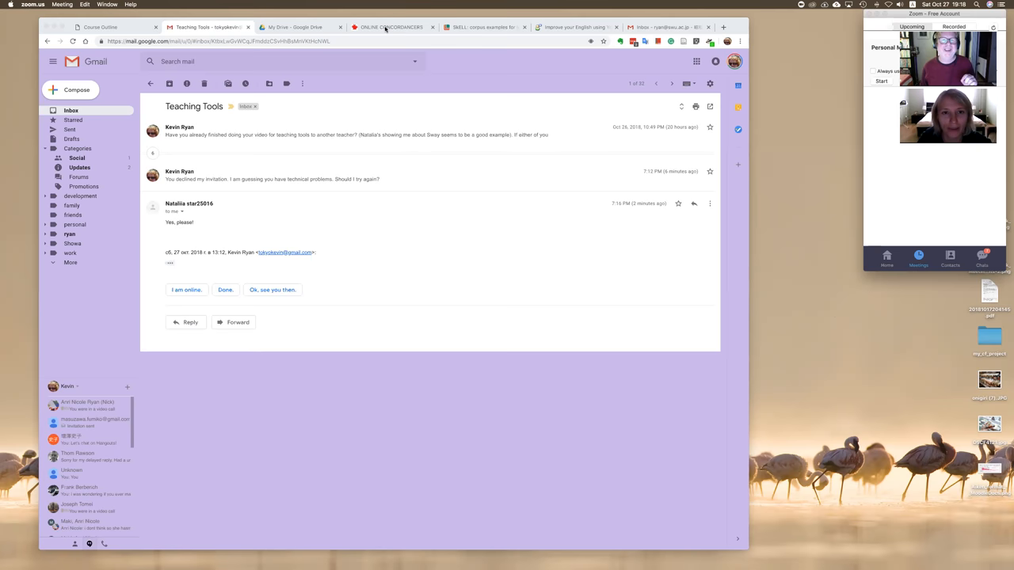
Switch from the Gmail thread to the Lextutor online concordancers page
{"action": "left_click", "coordinate": [391, 27]}
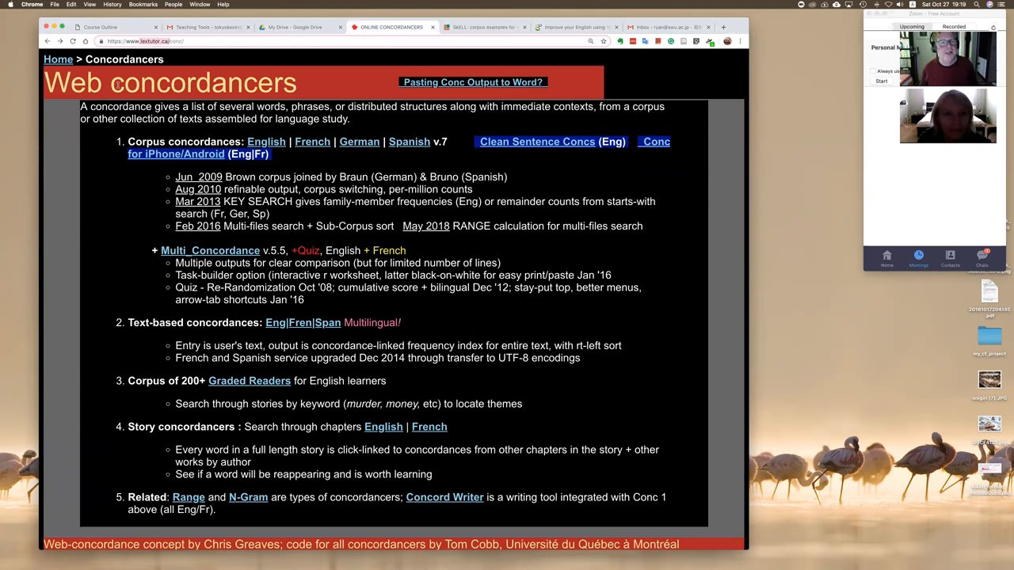
Get an English concordance for 'obviously' in the Brown (1 million wds) corpus, 114 hits
{"action": "double_click", "coordinate": [203, 82]}
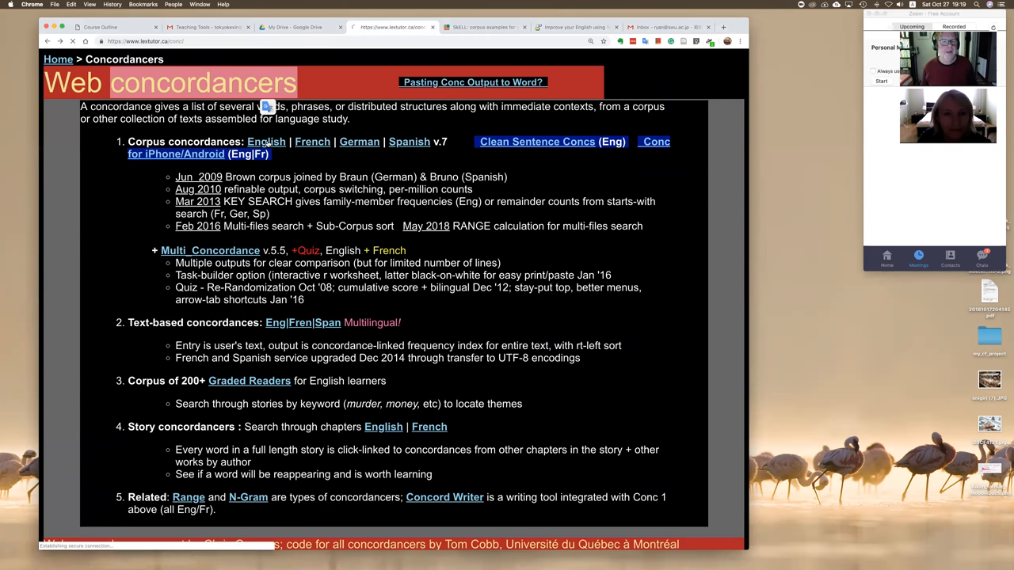
{"action": "left_click", "coordinate": [266, 143]}
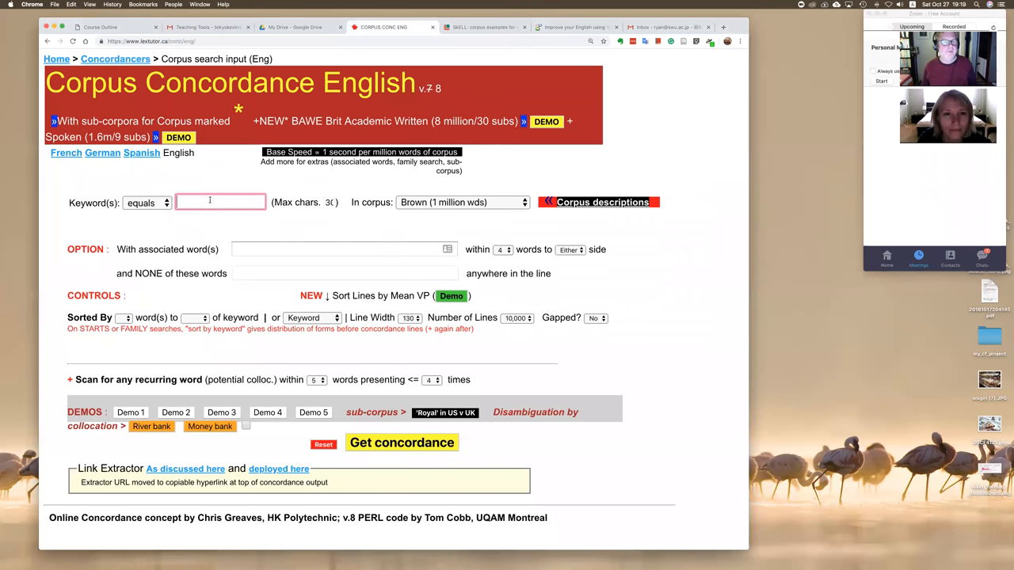
{"action": "type", "text": "obviously"}
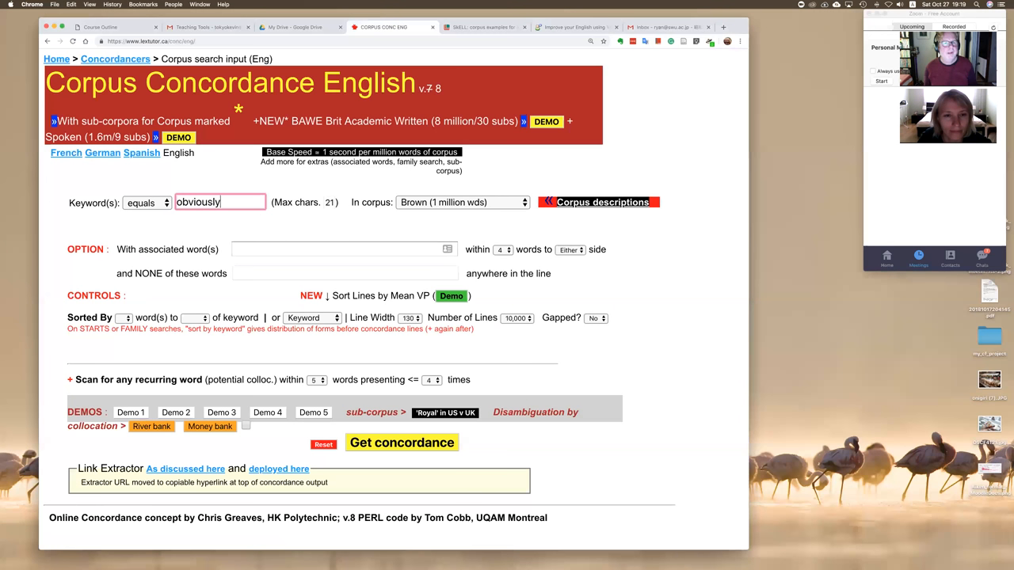
{"action": "left_click", "coordinate": [463, 203]}
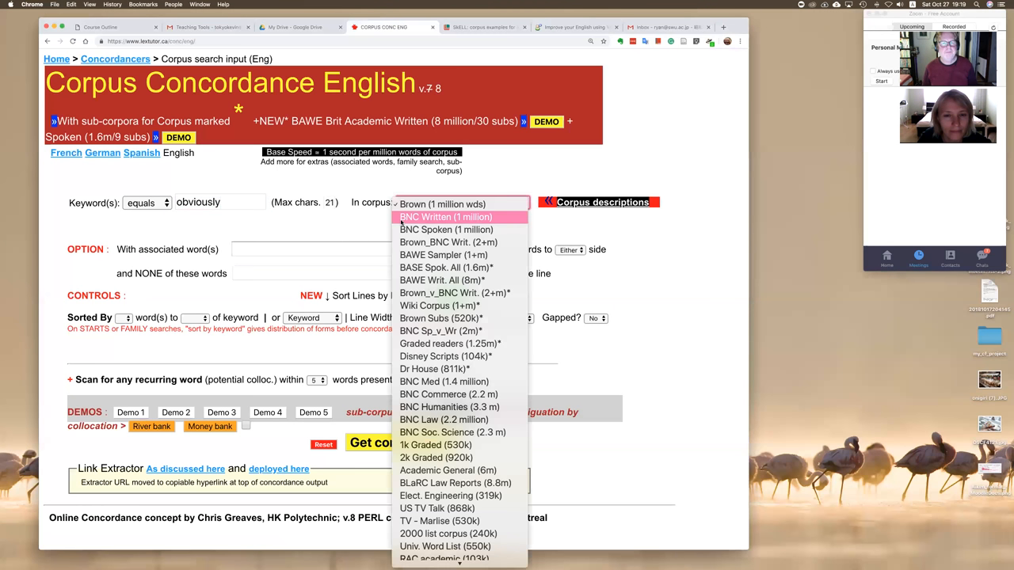
{"action": "left_click", "coordinate": [442, 203]}
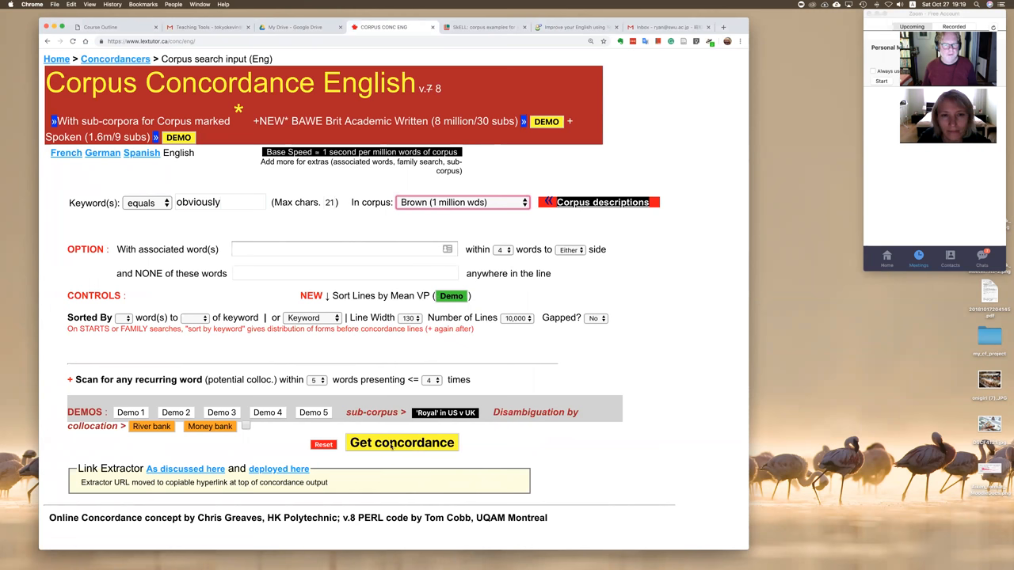
{"action": "left_click", "coordinate": [403, 442]}
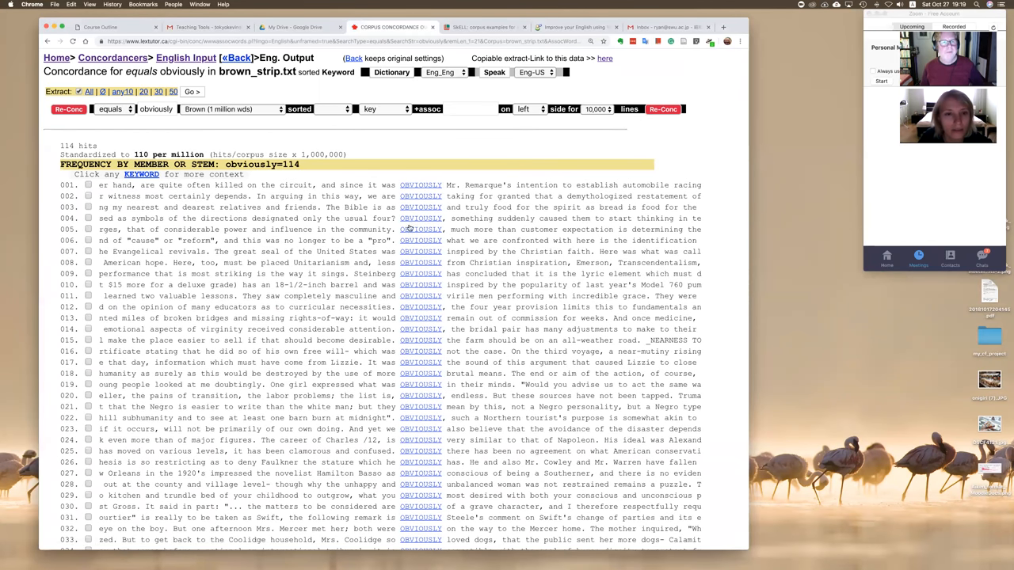
{"action": "mouse_move", "coordinate": [244, 191]}
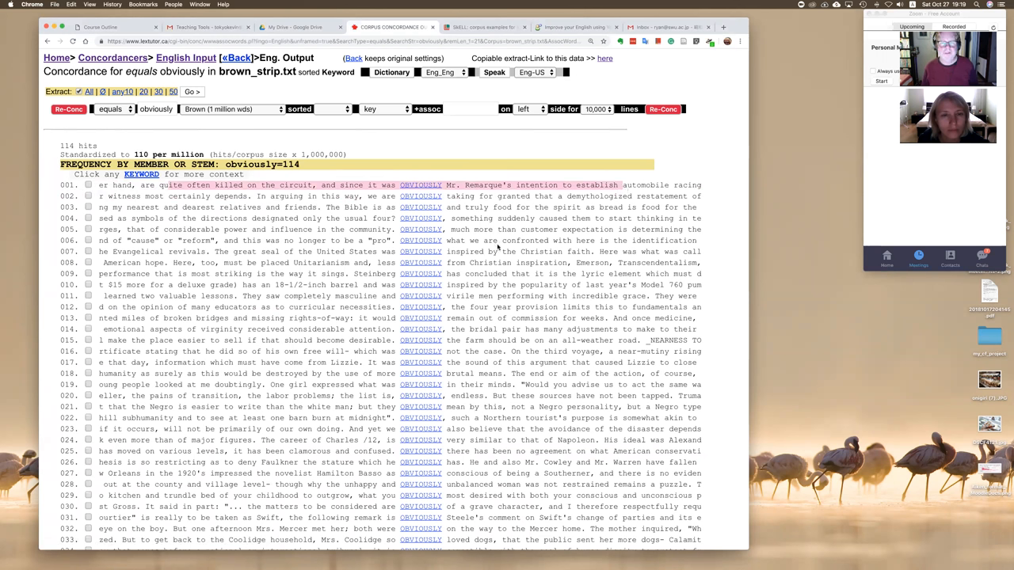
{"action": "mouse_move", "coordinate": [418, 333]}
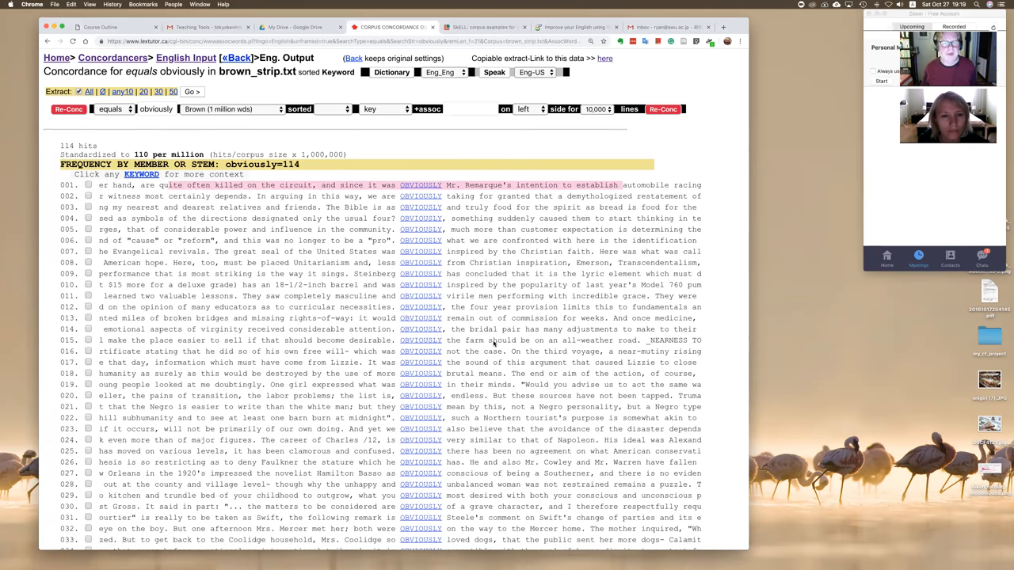
{"action": "scroll", "scroll_direction": "down", "scroll_amount": 3}
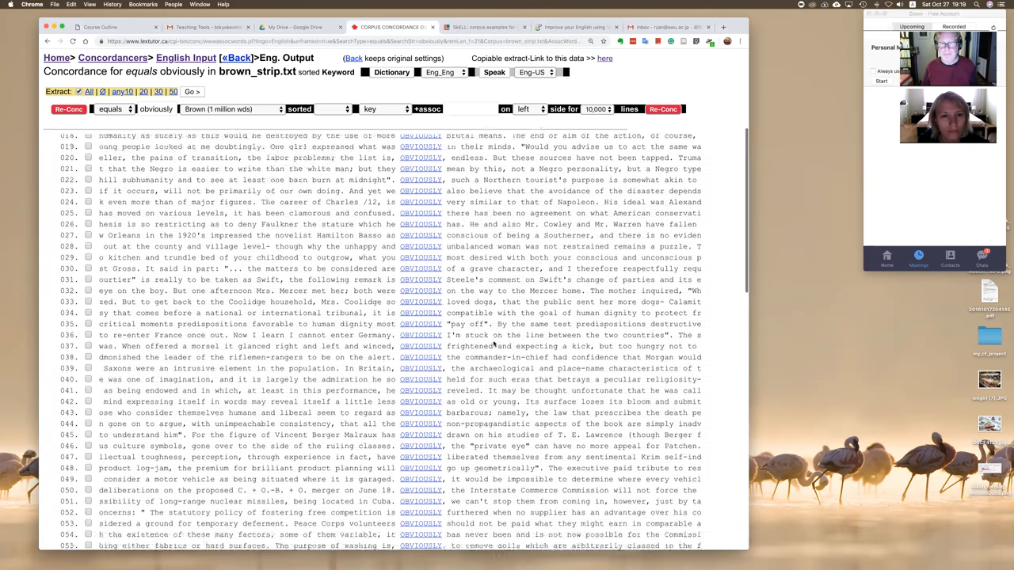
{"action": "scroll", "scroll_direction": "down", "scroll_amount": 3}
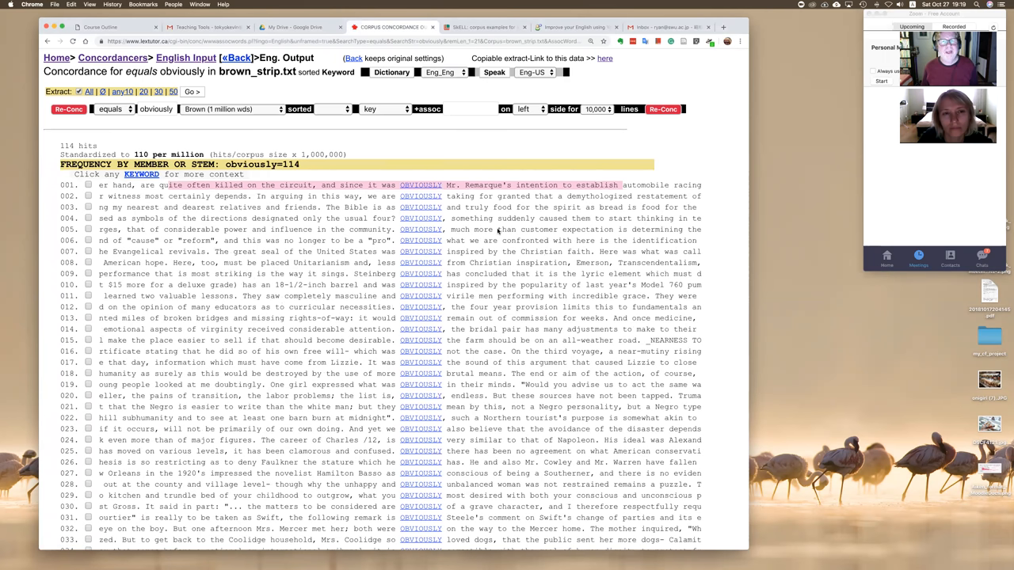
{"action": "mouse_move", "coordinate": [483, 23]}
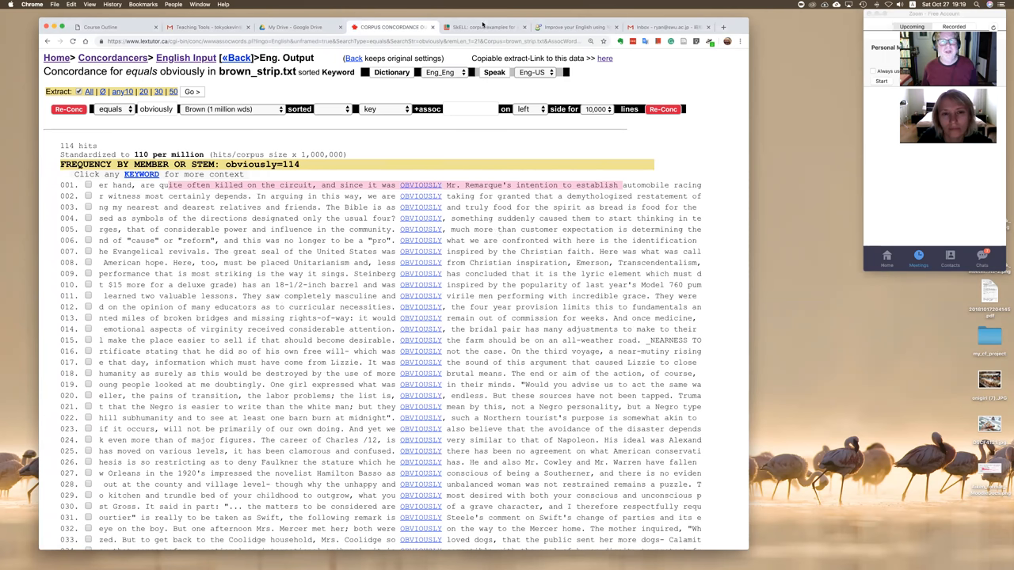
List SkELL example sentences for 'obviously', then move on to the YouGlish page
{"action": "left_click", "coordinate": [483, 27]}
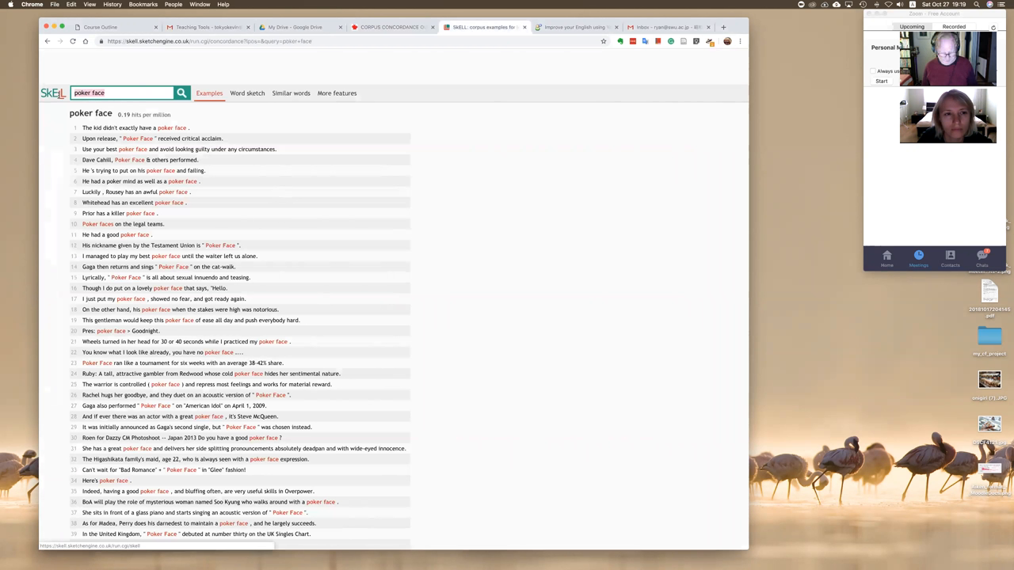
{"action": "type", "text": "obviously"}
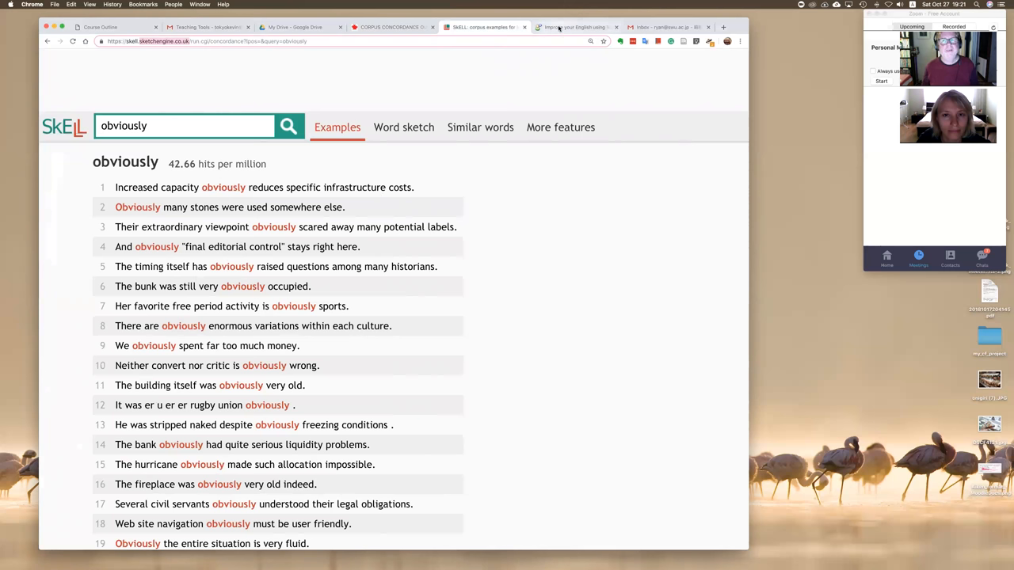
{"action": "left_click", "coordinate": [573, 27]}
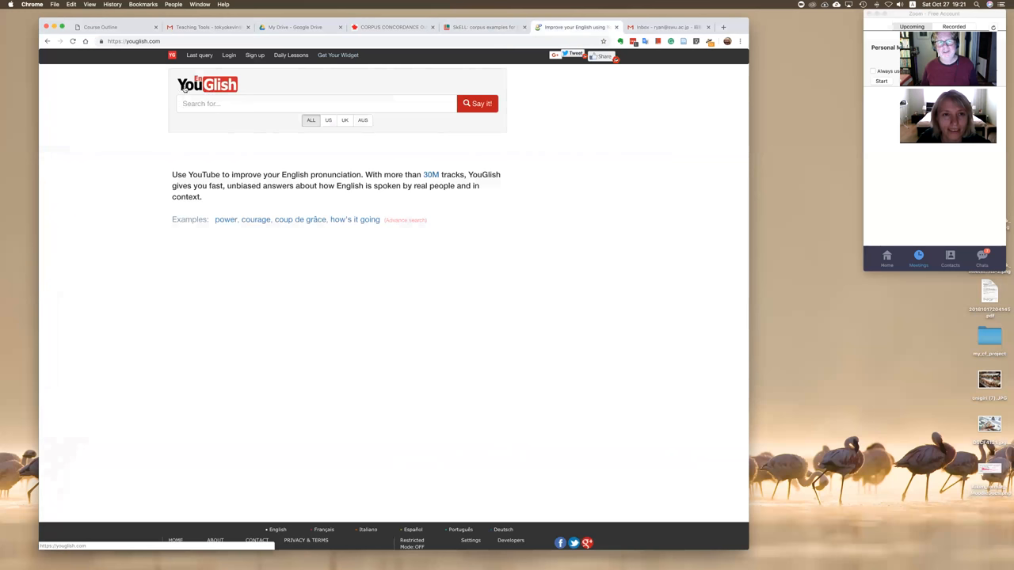
{"action": "mouse_move", "coordinate": [323, 70]}
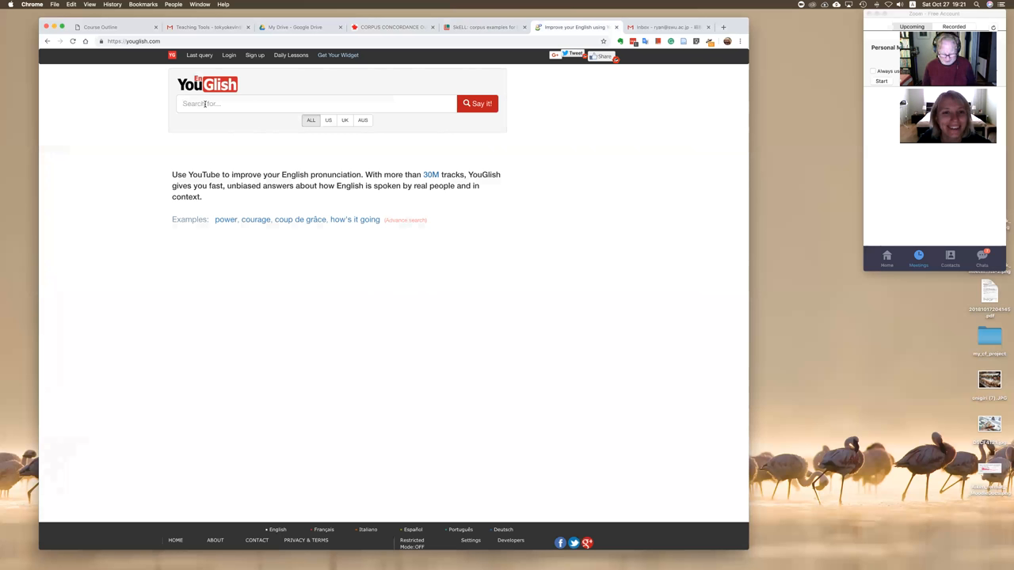
Search YouGlish for video clips pronouncing 'obviously', showing the first of 52,936
{"action": "type", "text": "obviously"}
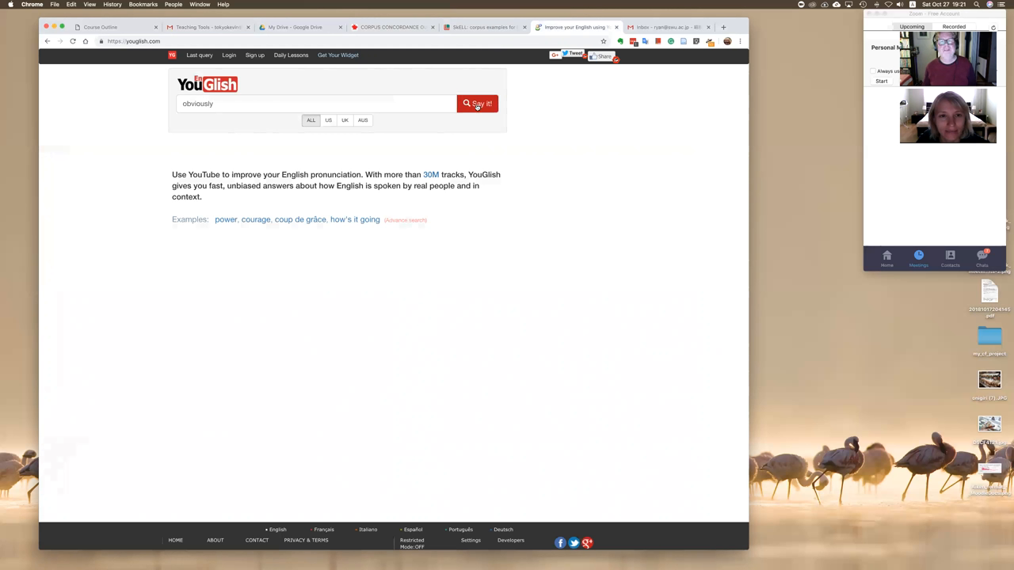
{"action": "left_click", "coordinate": [477, 105]}
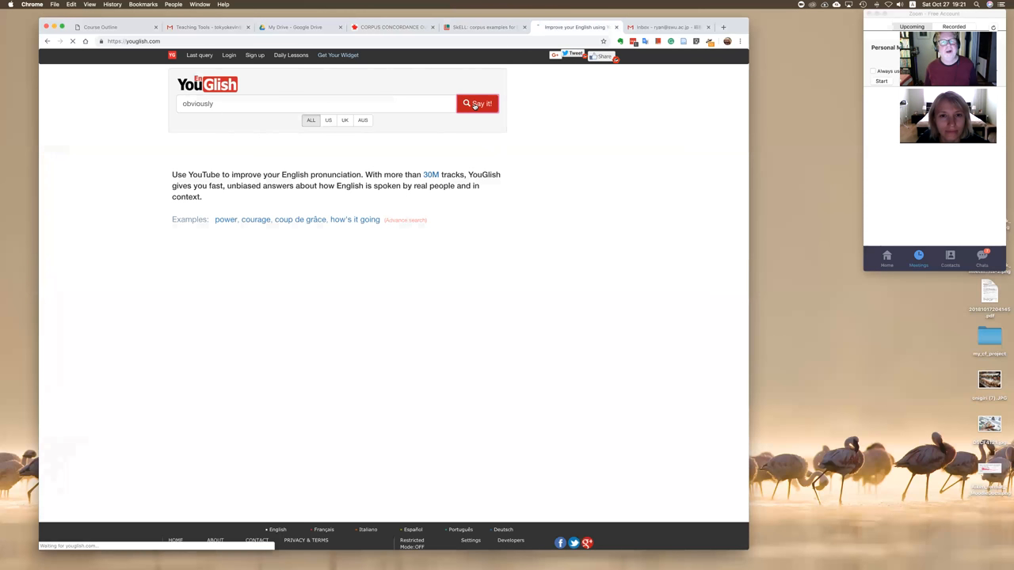
{"action": "left_click", "coordinate": [476, 103]}
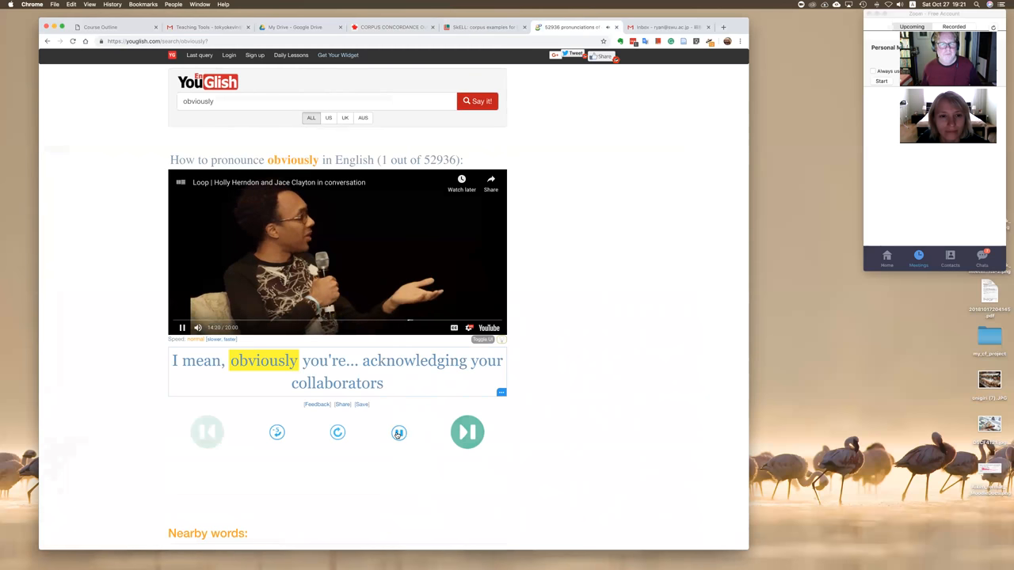
Pause and replay the first clip, then advance to clip 2 about living on a dollar a day
{"action": "left_click", "coordinate": [399, 432]}
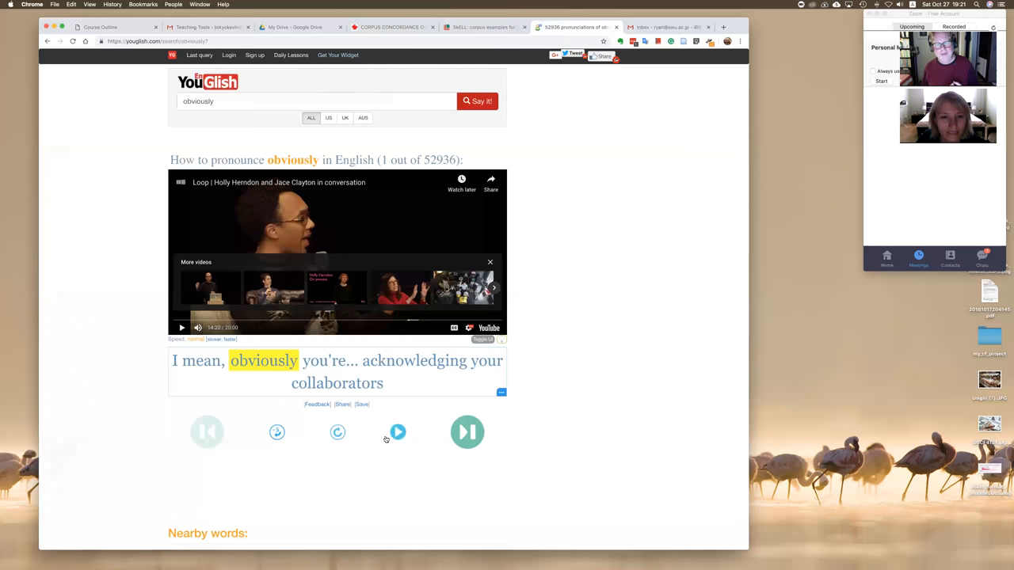
{"action": "left_click", "coordinate": [398, 431]}
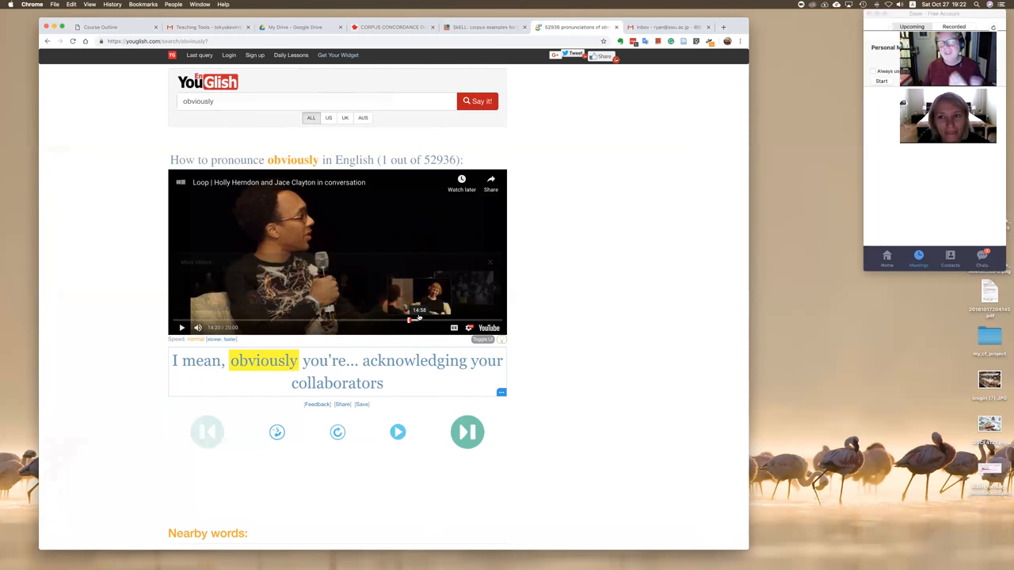
{"action": "left_click", "coordinate": [466, 431]}
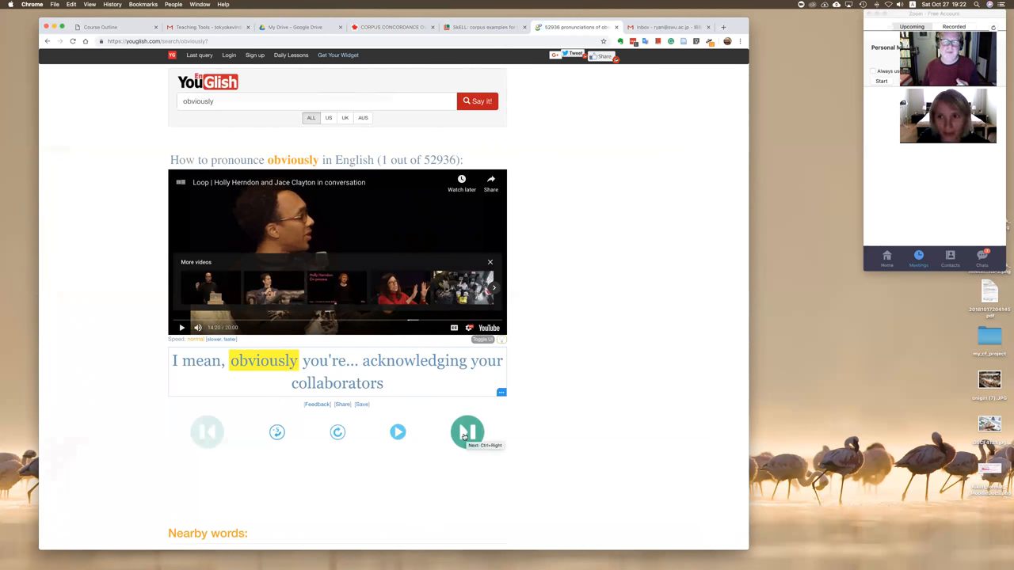
{"action": "left_click", "coordinate": [466, 430]}
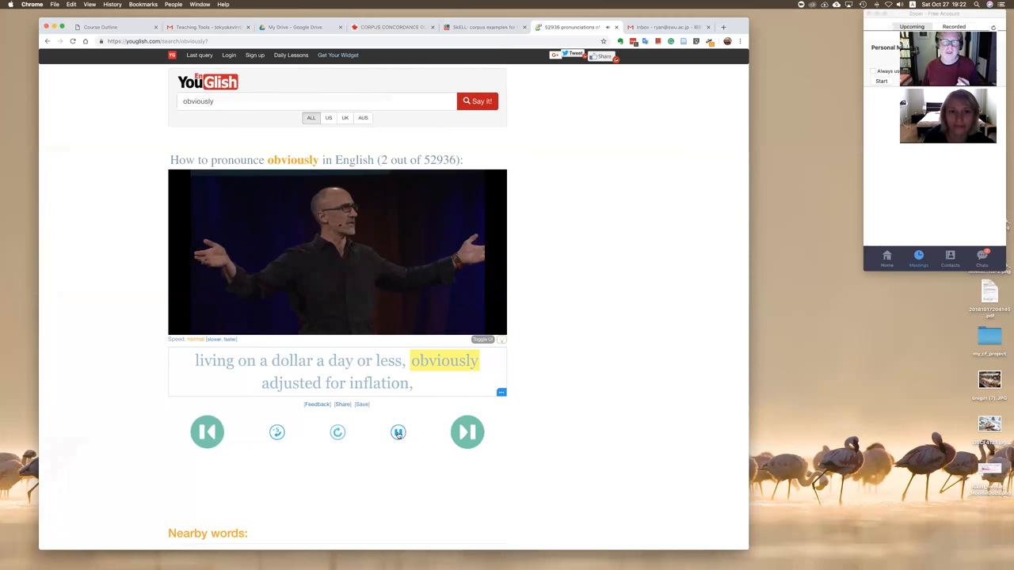
Step through clips 3, 4 and 5 to clip 6, the Obama interview on Russia's nuclear arsenal, and pause it
{"action": "left_click", "coordinate": [467, 431]}
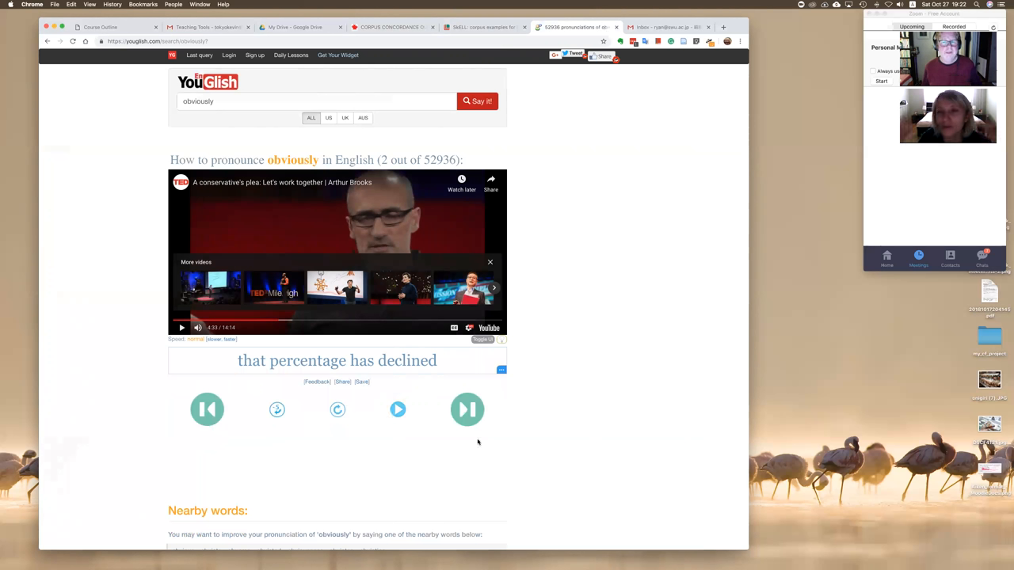
{"action": "mouse_move", "coordinate": [456, 443]}
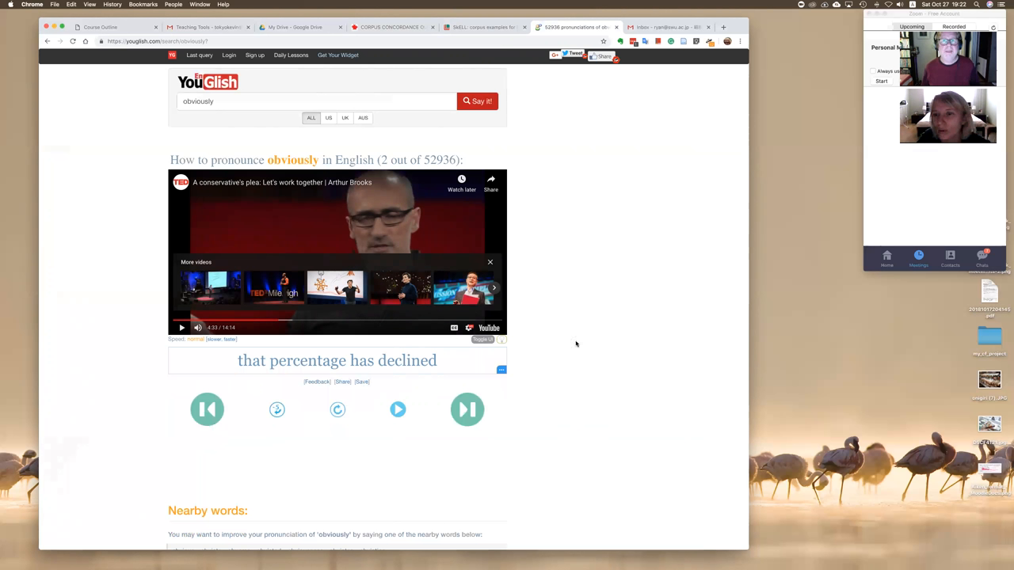
{"action": "mouse_move", "coordinate": [542, 389]}
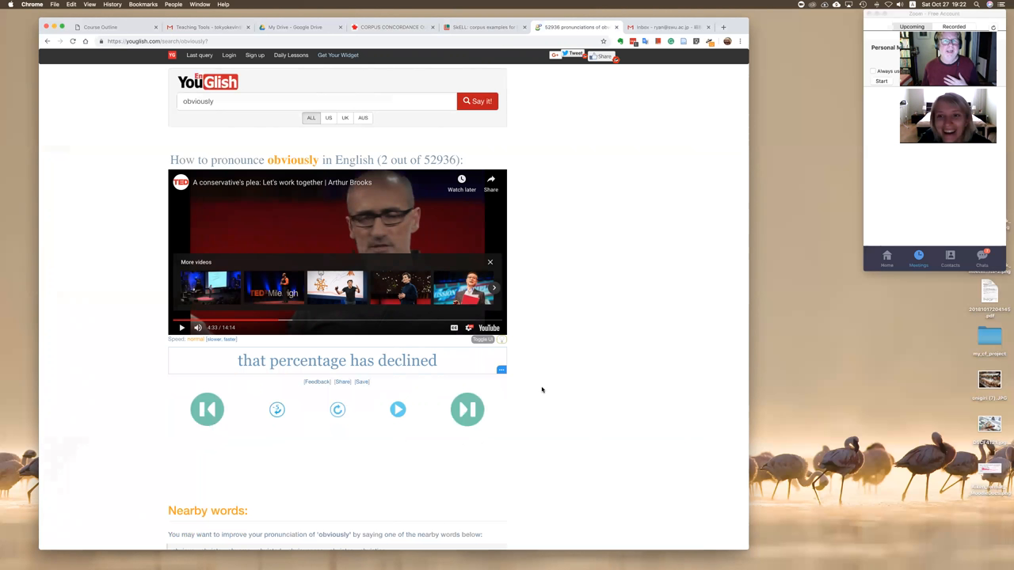
{"action": "mouse_move", "coordinate": [298, 382]}
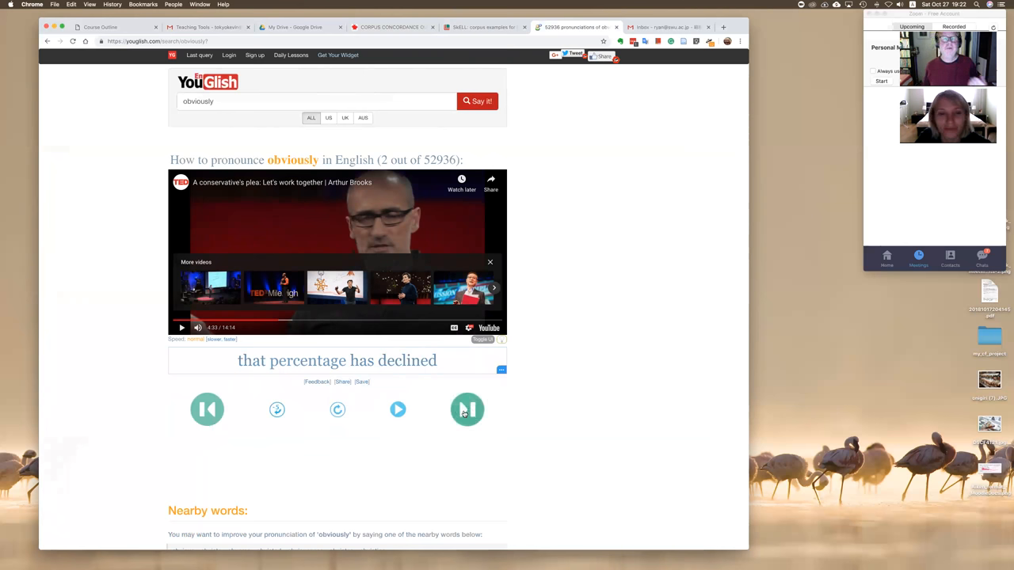
{"action": "left_click", "coordinate": [467, 409]}
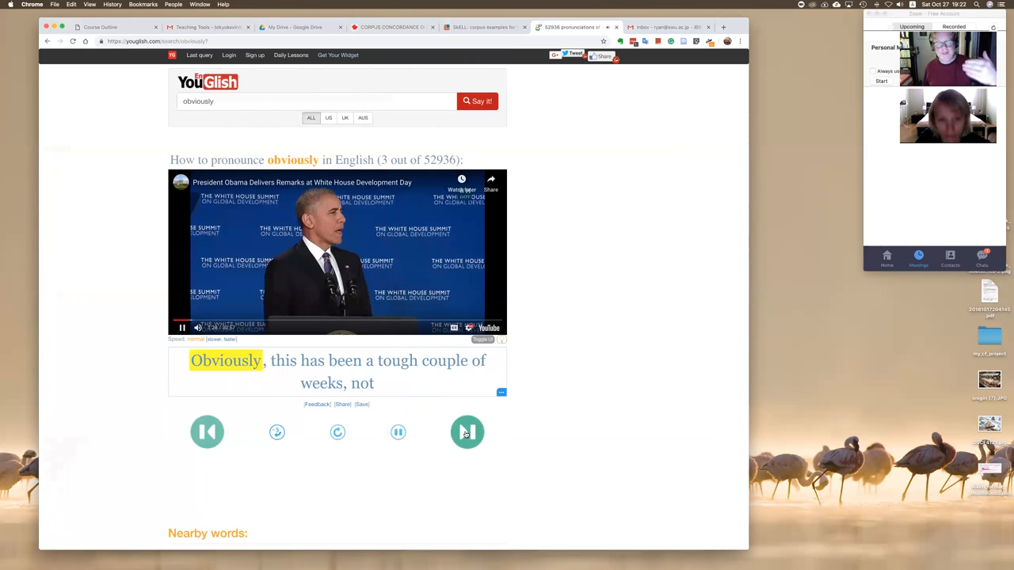
{"action": "left_click", "coordinate": [467, 430]}
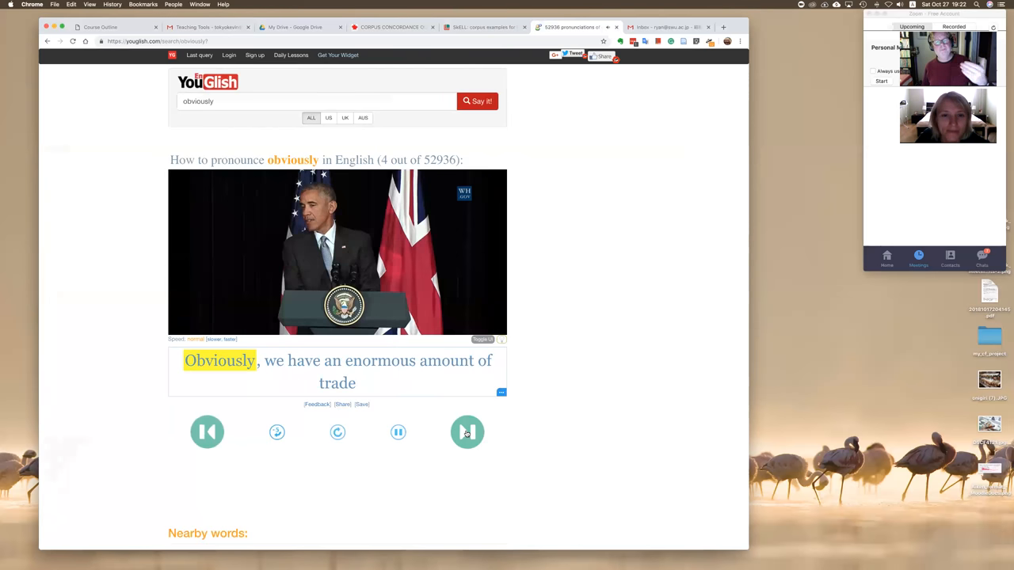
{"action": "left_click", "coordinate": [465, 431]}
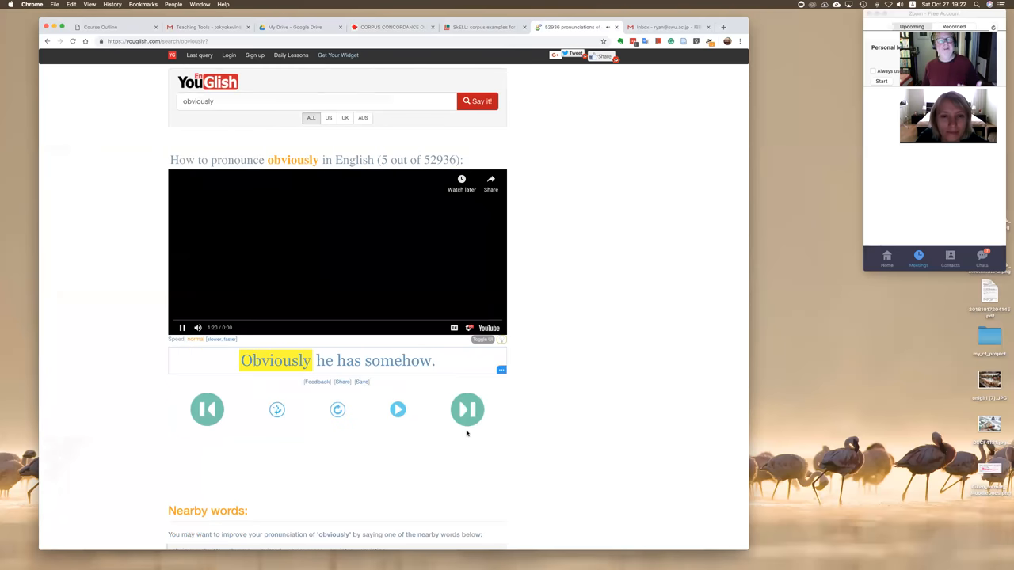
{"action": "left_click", "coordinate": [466, 408]}
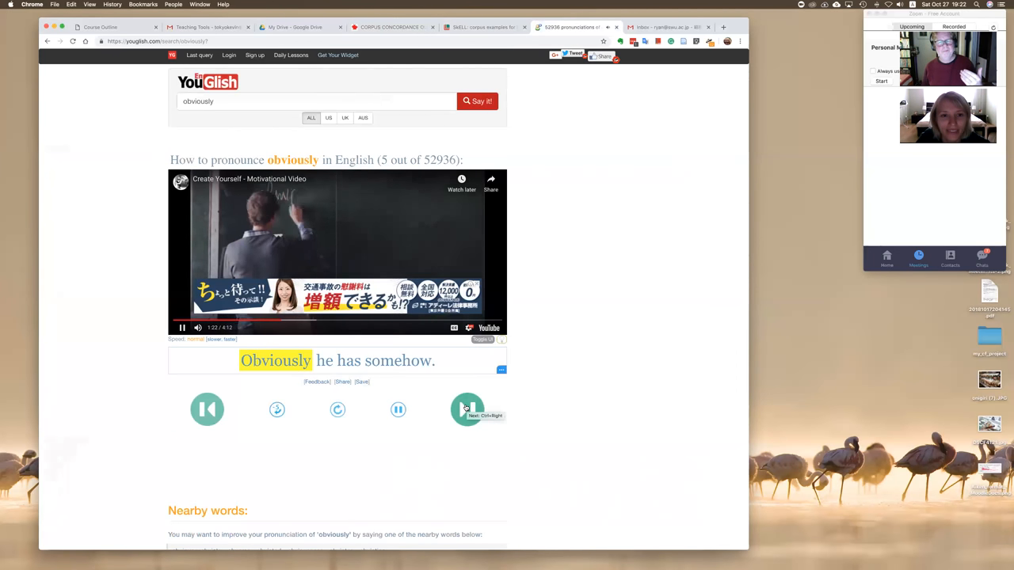
{"action": "left_click", "coordinate": [467, 408]}
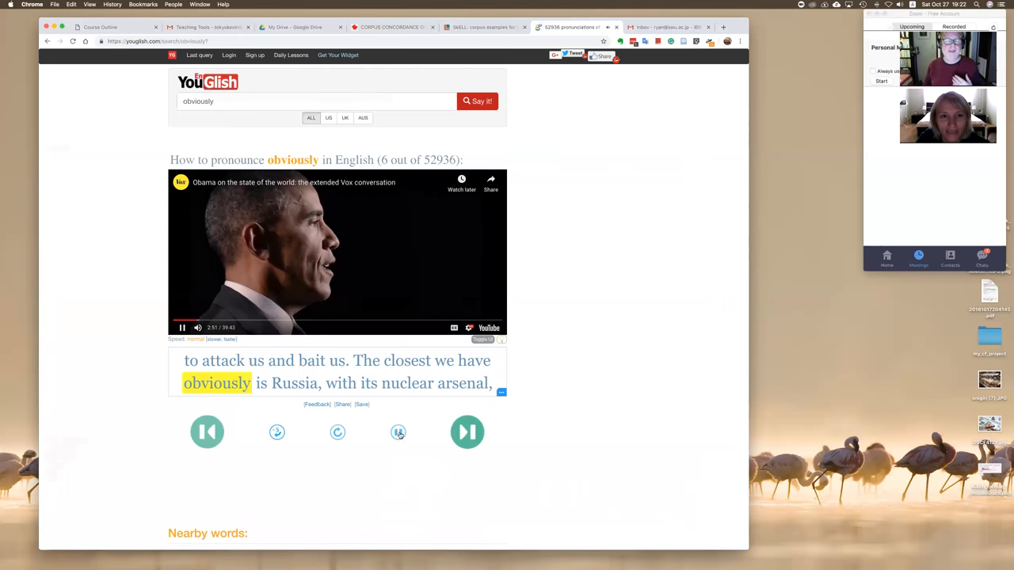
{"action": "left_click", "coordinate": [398, 433]}
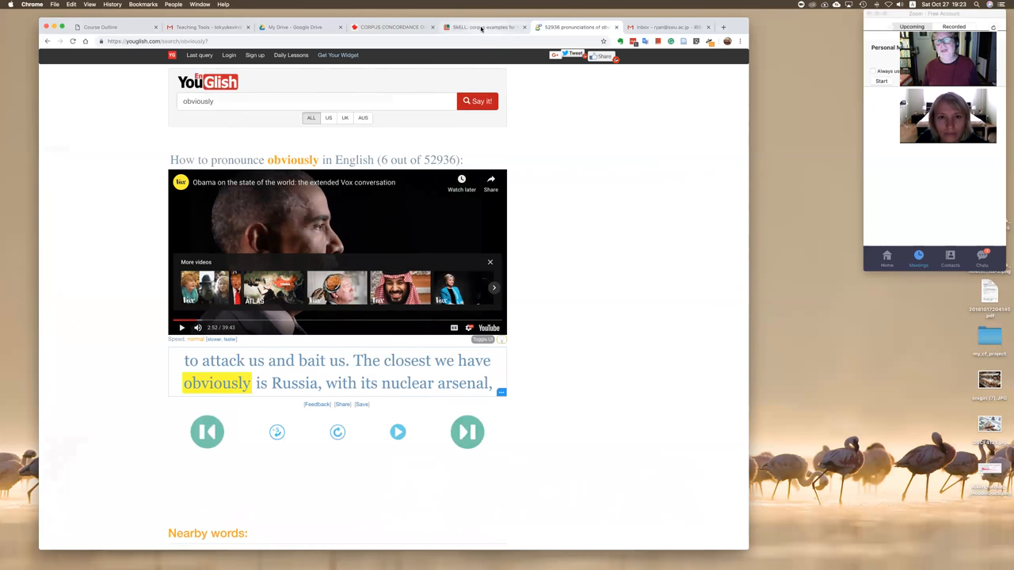
Replace 'obviously' with 'poker face' in SkELL and list its example sentences at 0.19 hits per million
{"action": "left_click", "coordinate": [483, 27]}
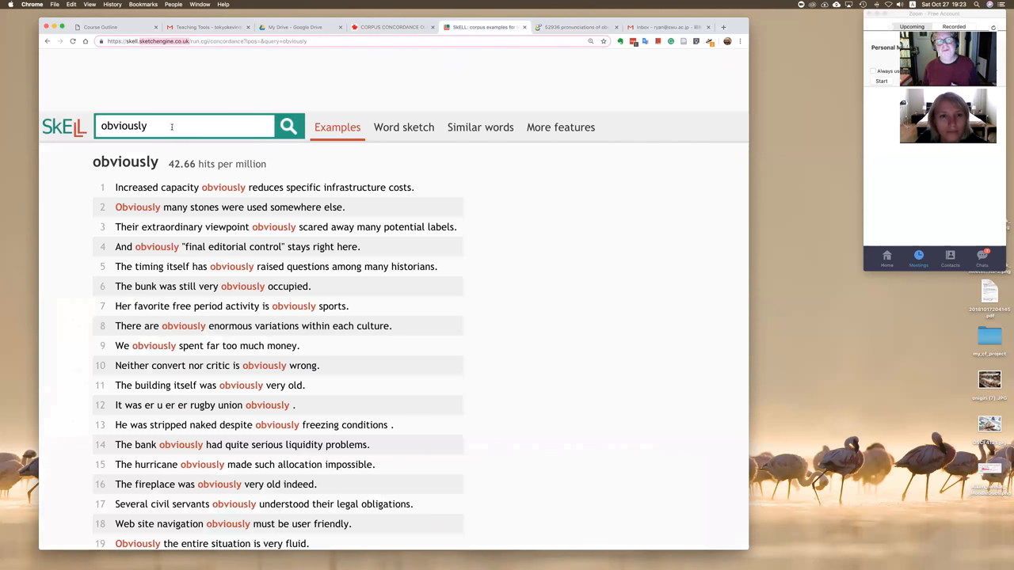
{"action": "double_click", "coordinate": [124, 127]}
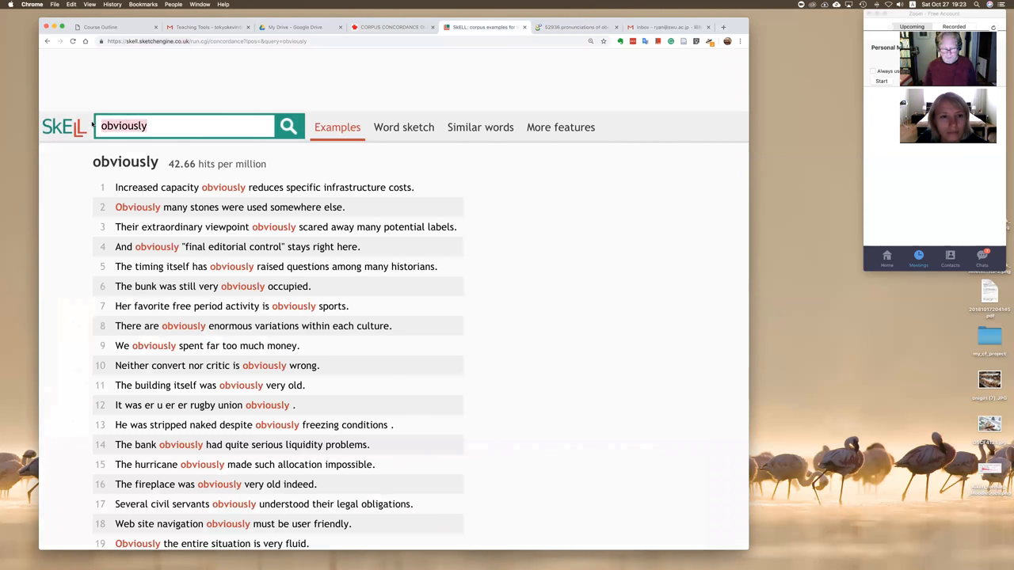
{"action": "type", "text": "poker"}
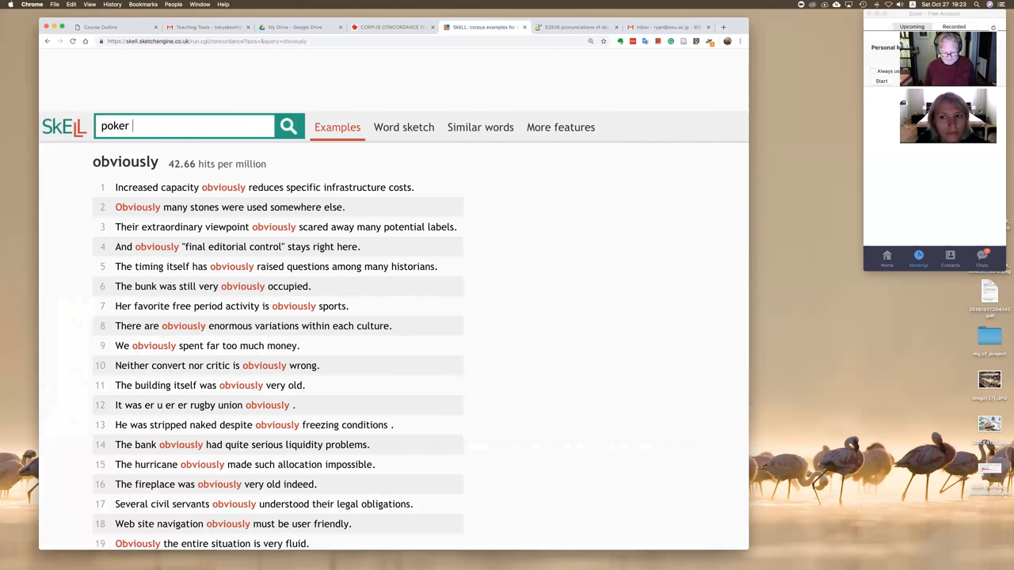
{"action": "type", "text": "face"}
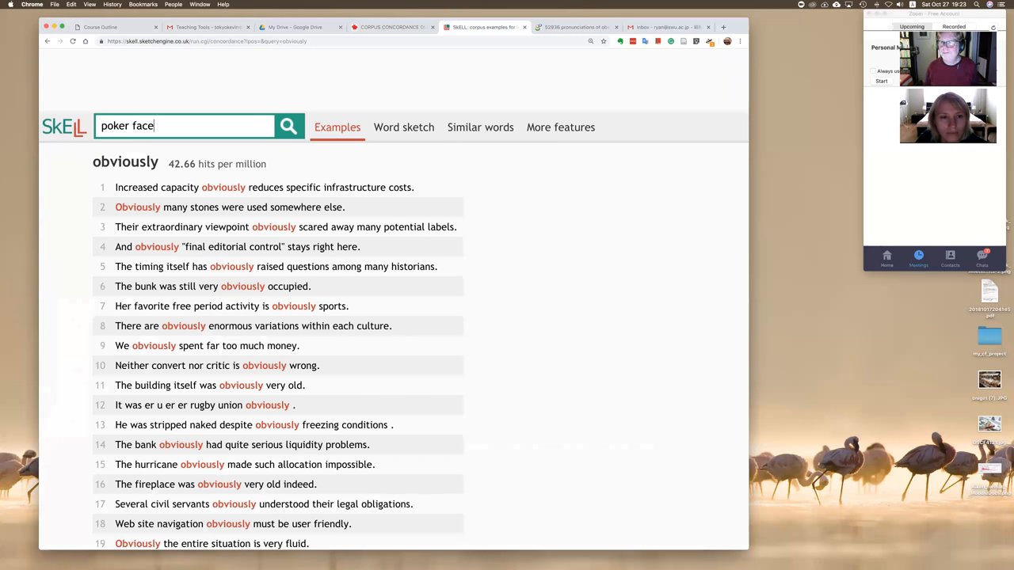
{"action": "left_click", "coordinate": [288, 127]}
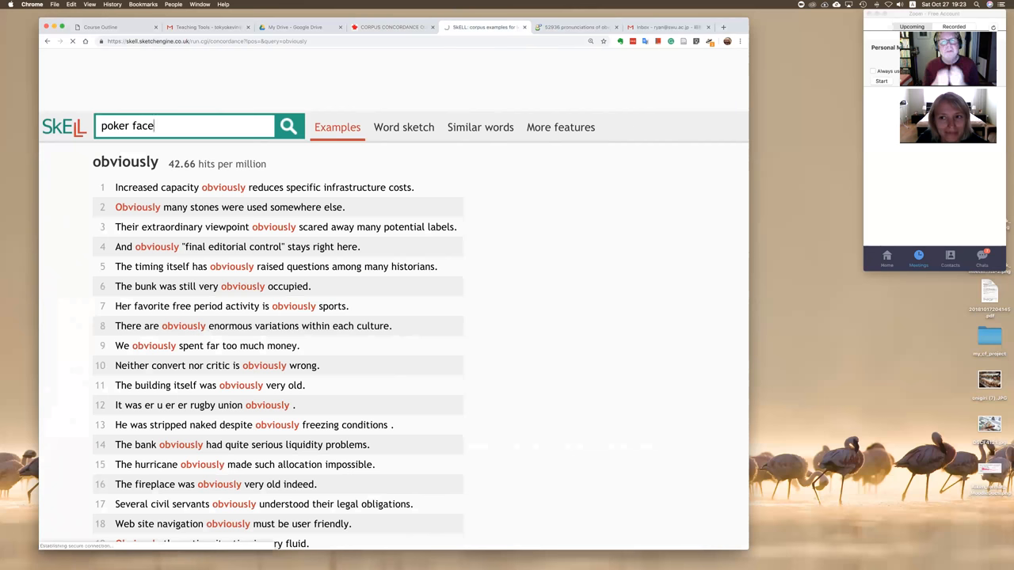
{"action": "left_click", "coordinate": [288, 127]}
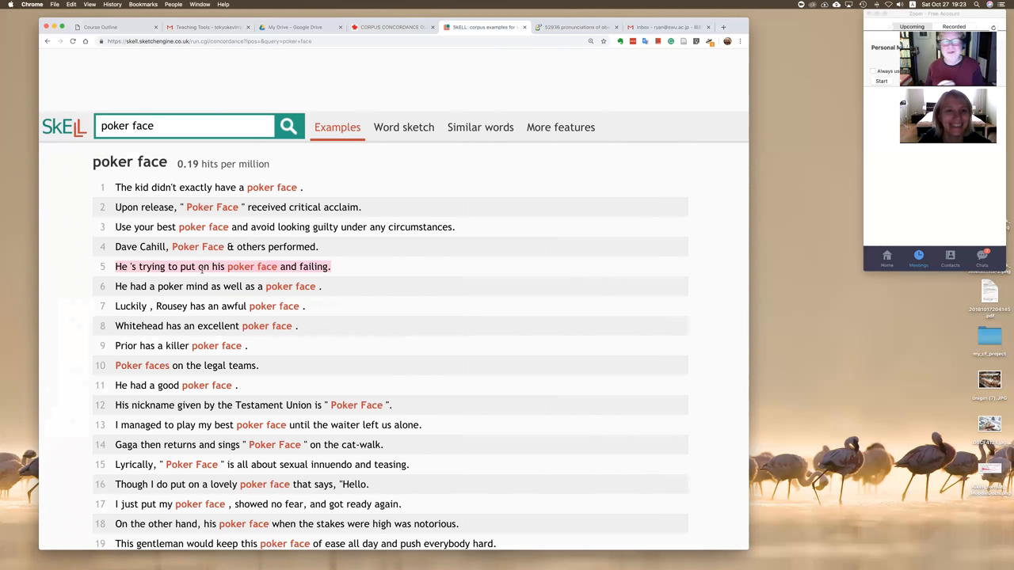
{"action": "mouse_move", "coordinate": [339, 269]}
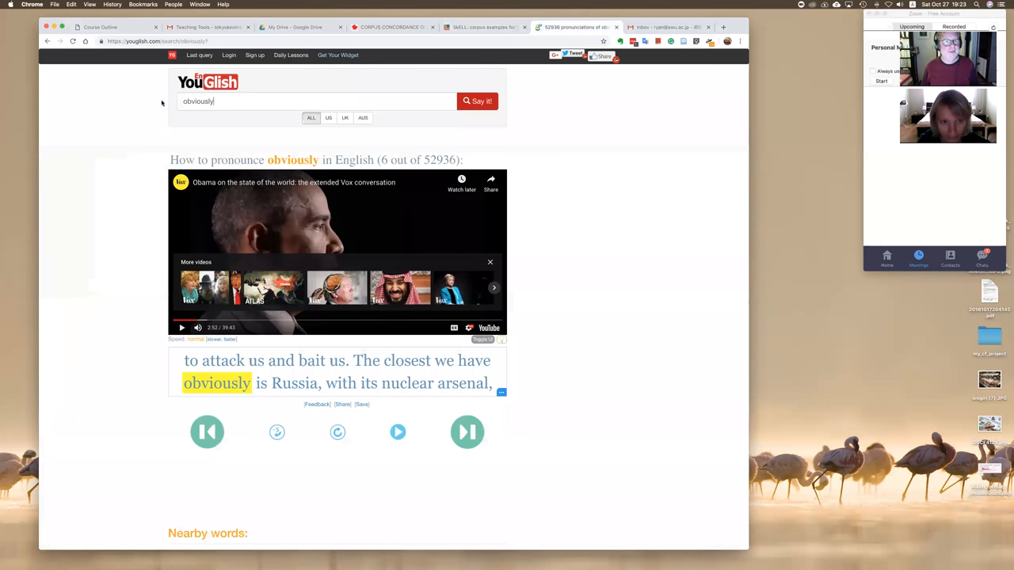
Search YouGlish for 'poker face' (39 clips), advance to clip 2, checking the SkELL tab in between
{"action": "type", "text": "poker face"}
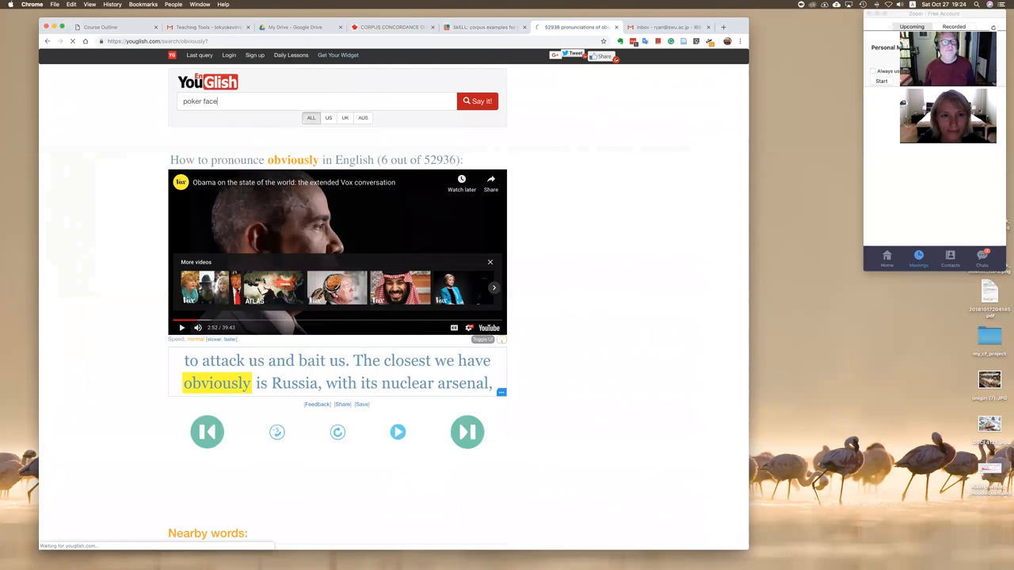
{"action": "left_click", "coordinate": [477, 101]}
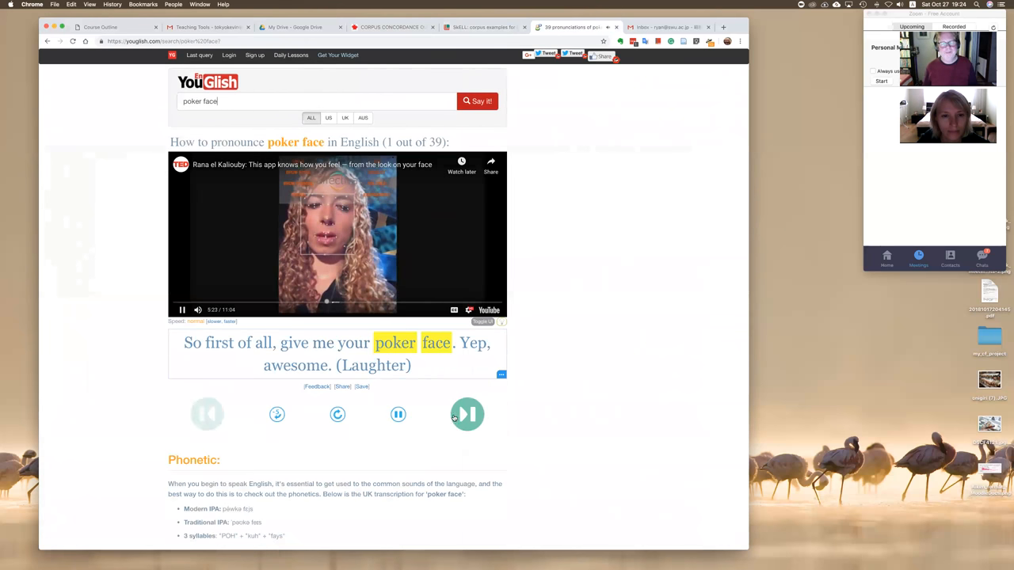
{"action": "left_click", "coordinate": [466, 415]}
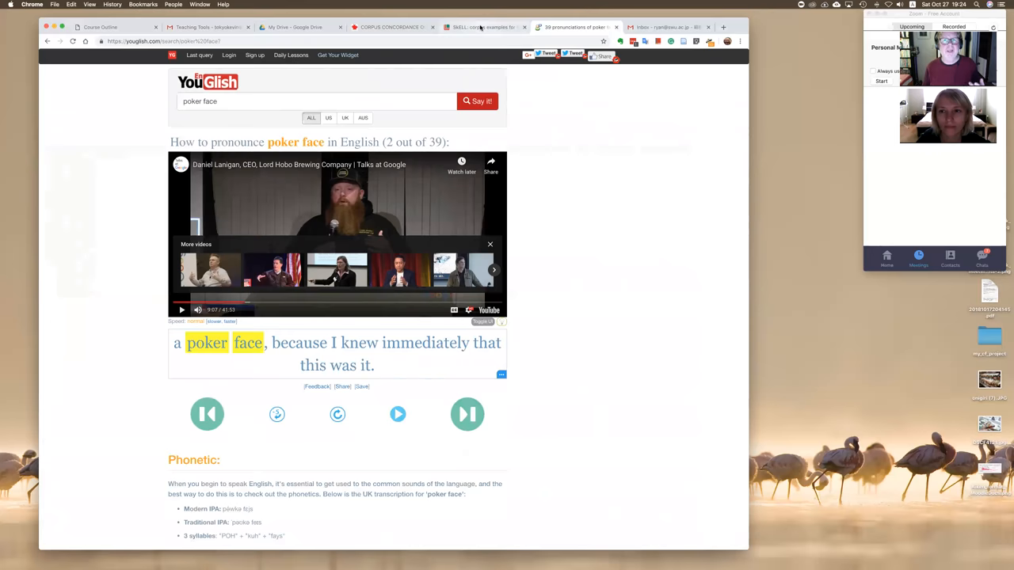
{"action": "left_click", "coordinate": [483, 27]}
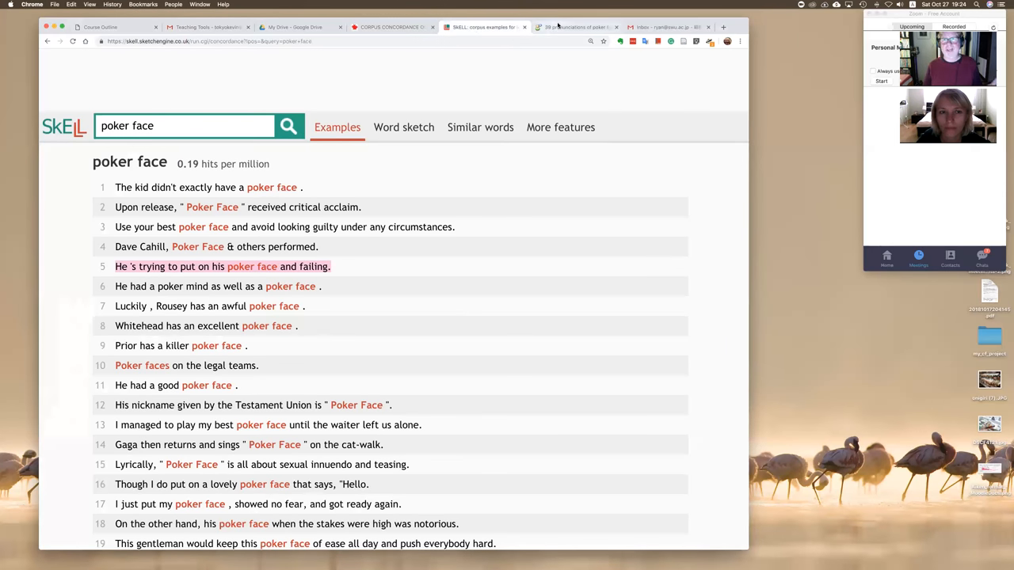
{"action": "left_click", "coordinate": [573, 27]}
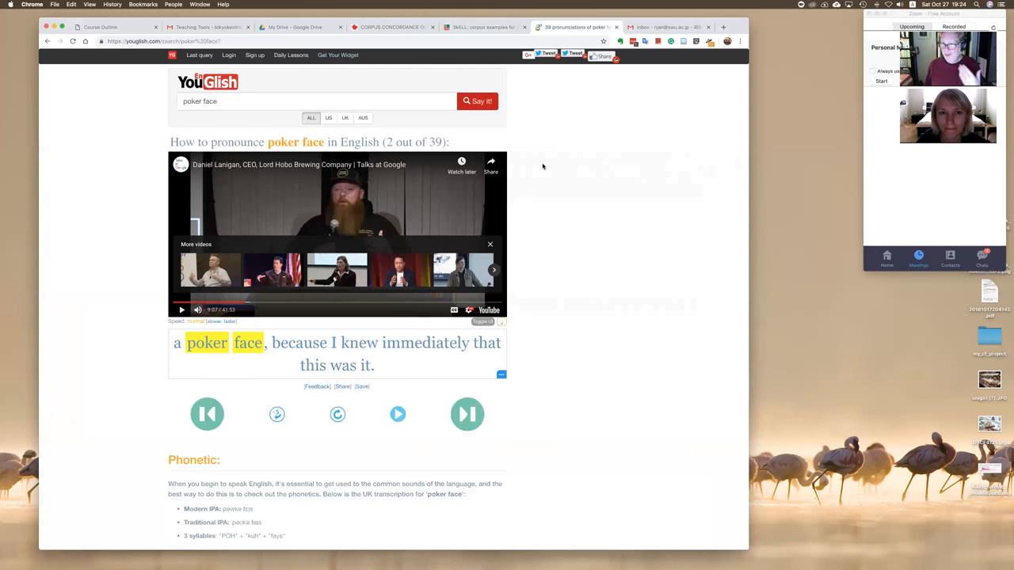